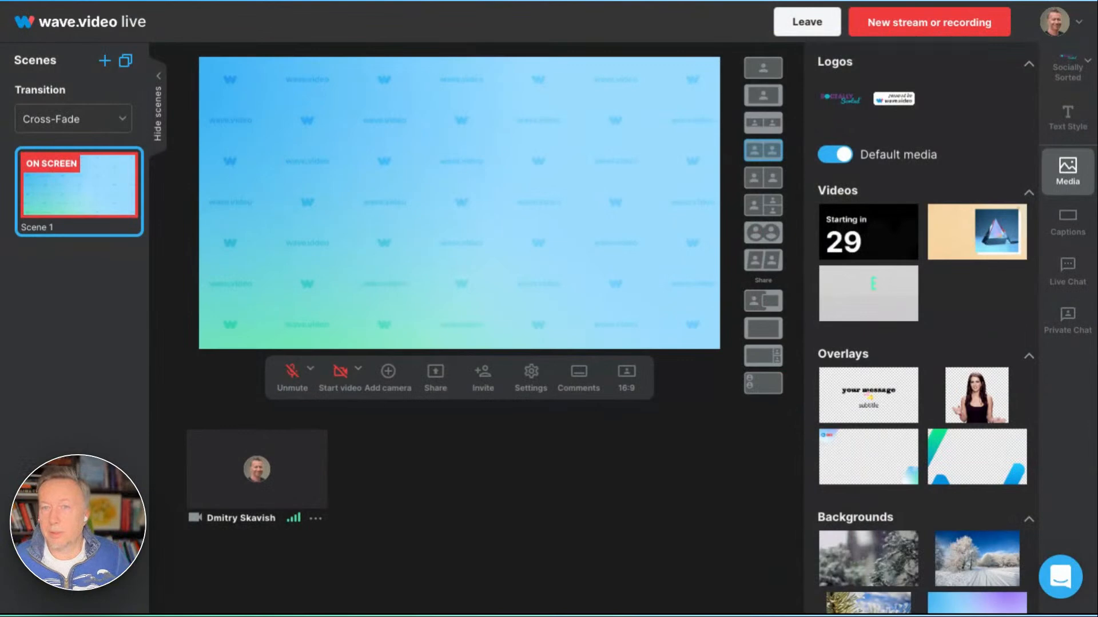
mouse_move(127, 236)
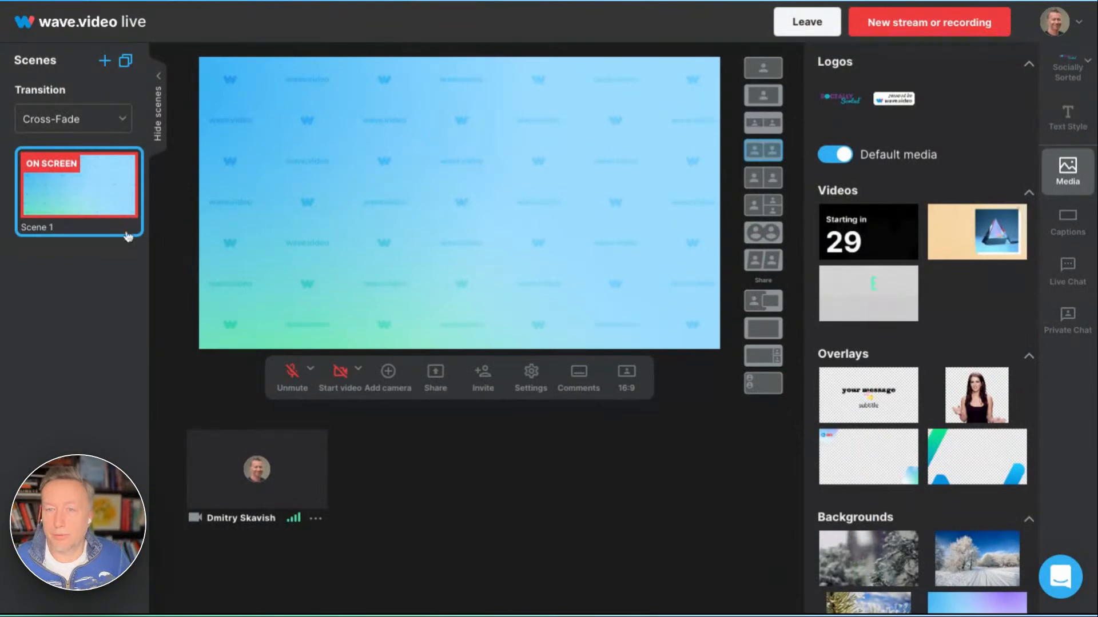
mouse_move(112, 316)
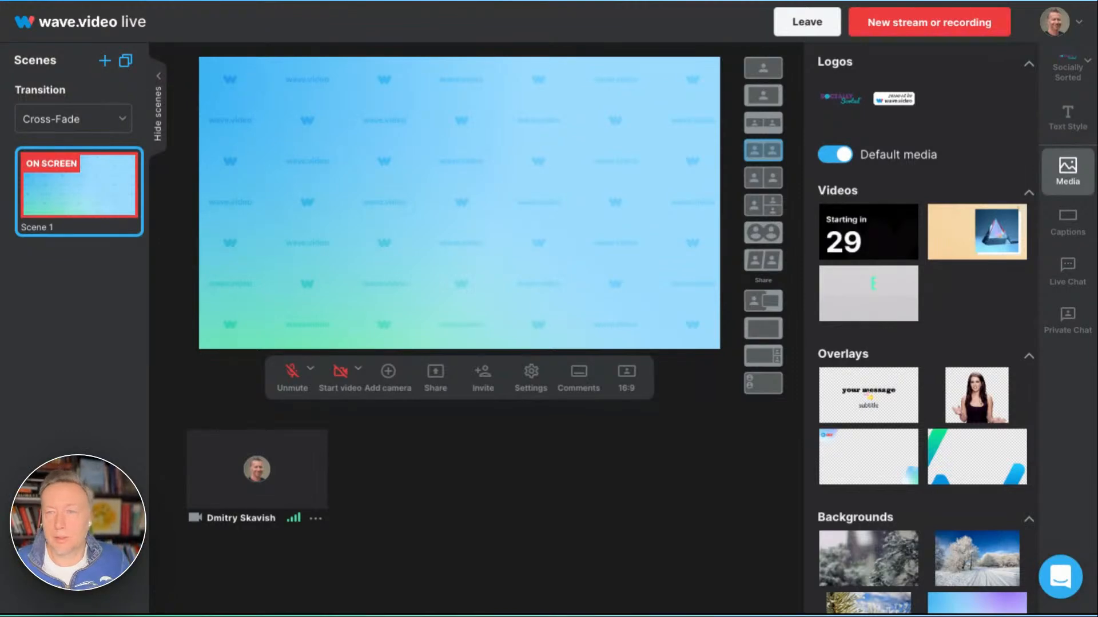
mouse_move(623, 311)
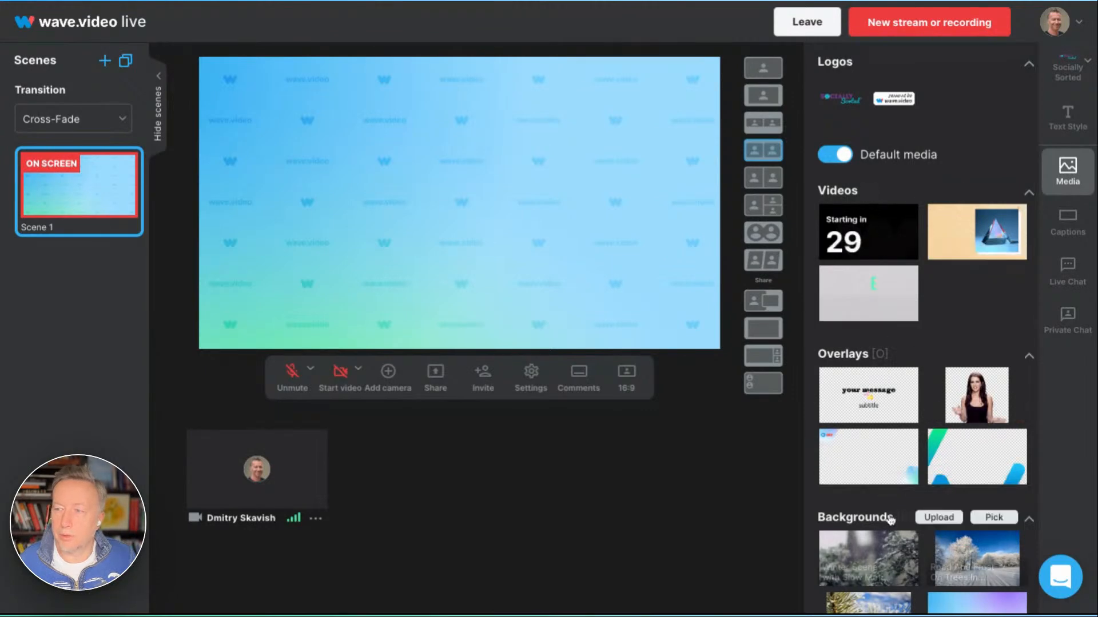
Review the keyboard shortcuts list, then switch the background to the snowy road with frosted trees.
scroll("down", 3)
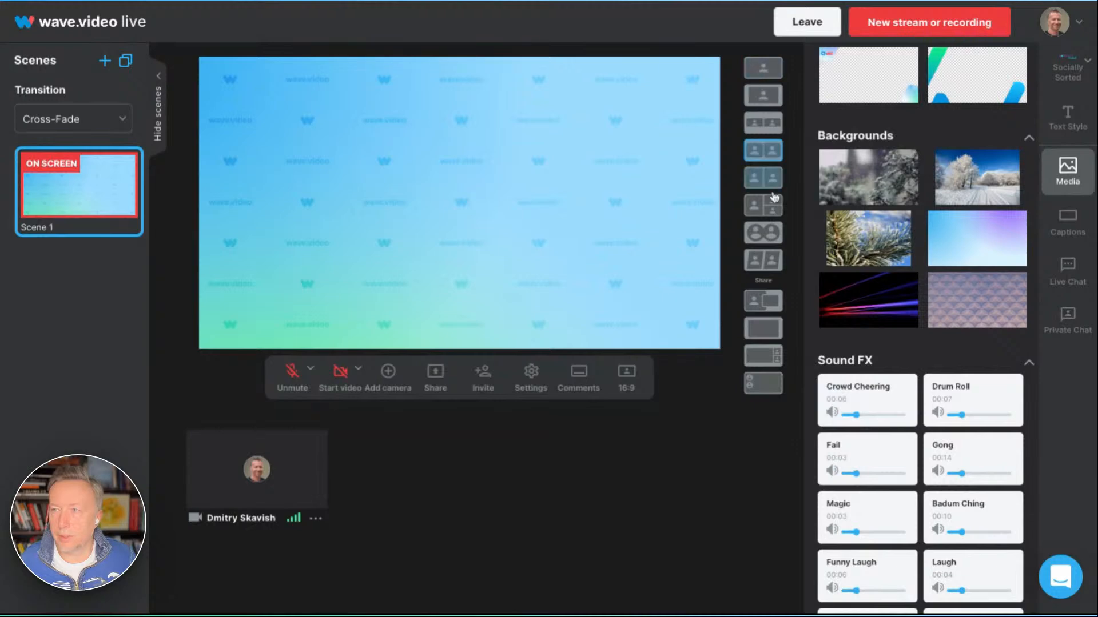
mouse_move(760, 218)
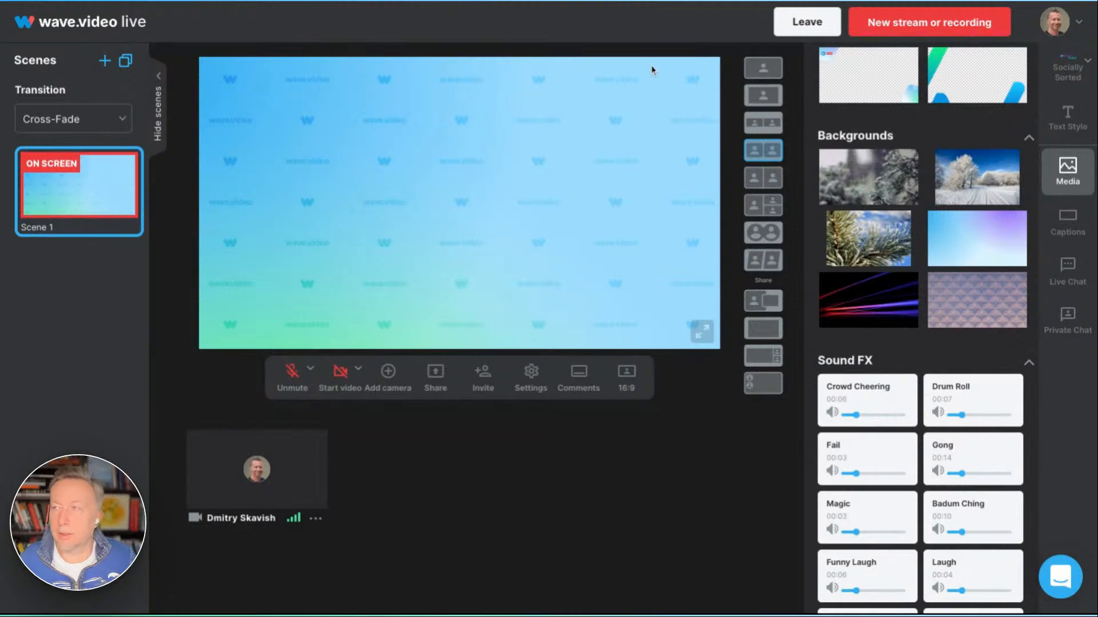
left_click(1054, 22)
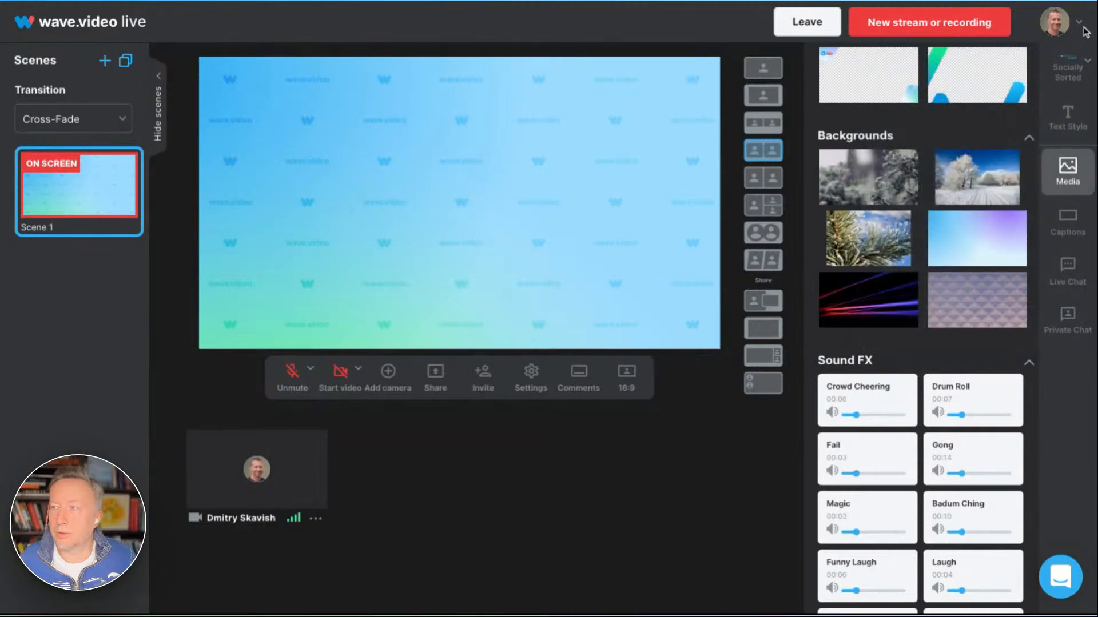
left_click(1053, 22)
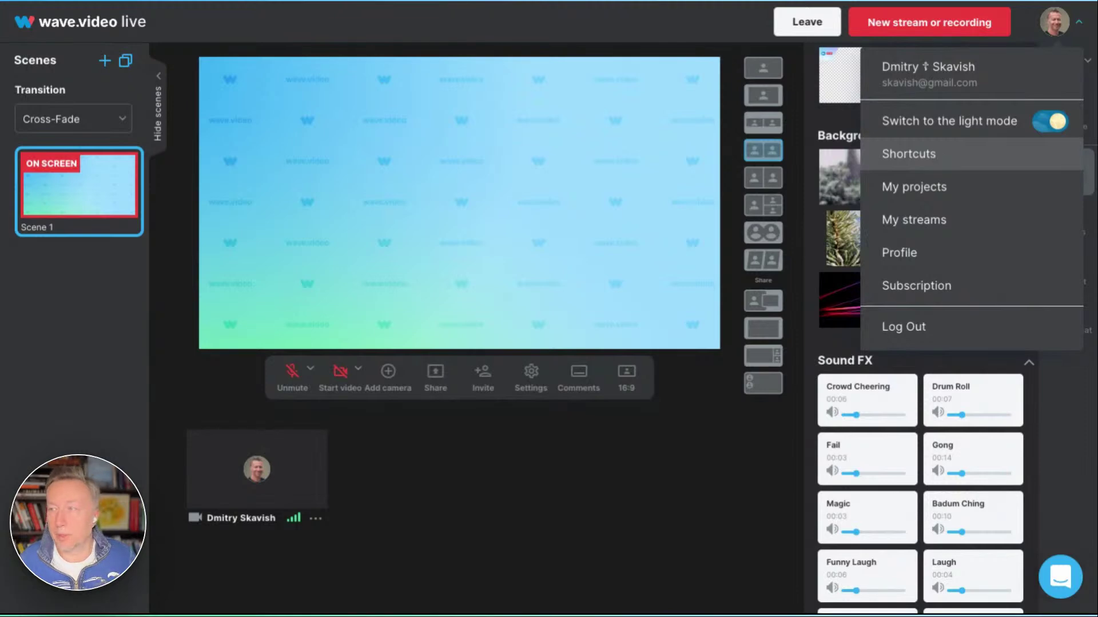
left_click(907, 154)
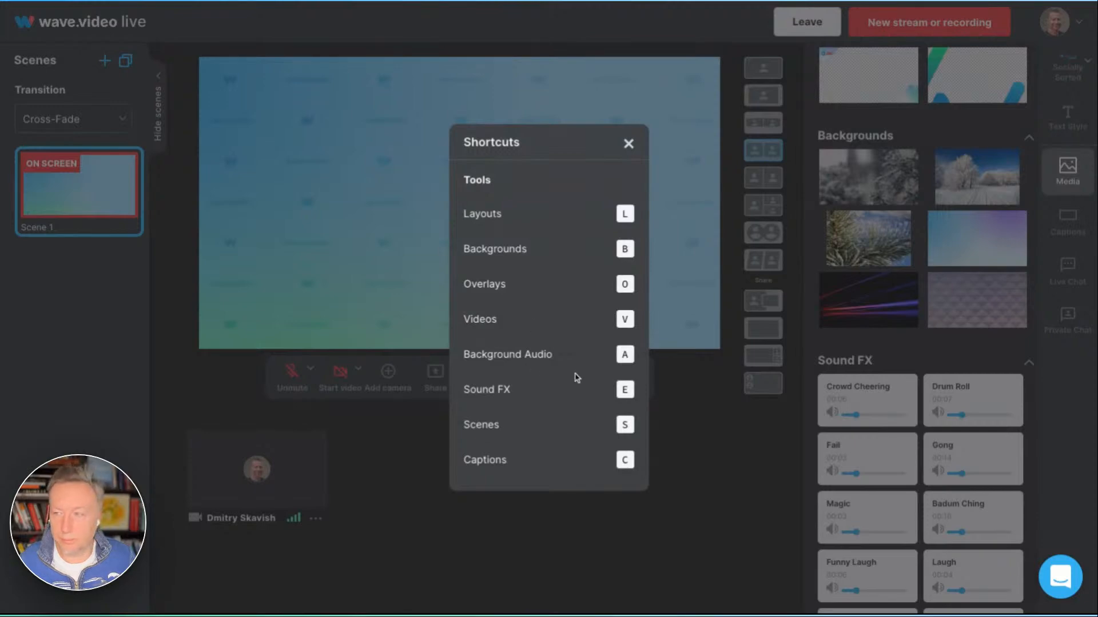
left_click(627, 144)
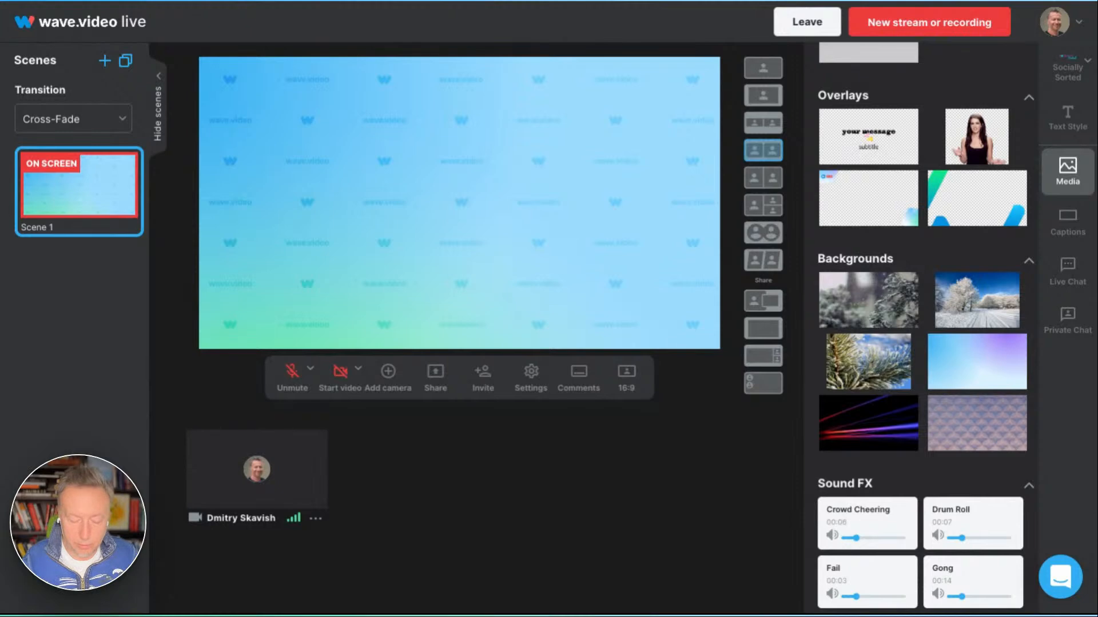
scroll("down", 3)
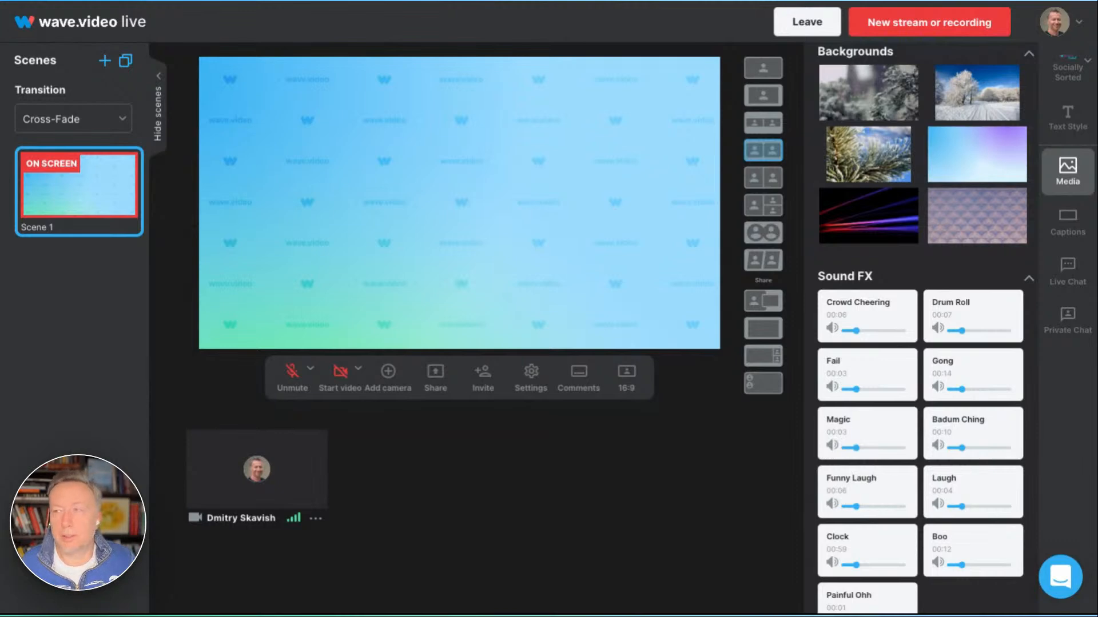
mouse_move(728, 532)
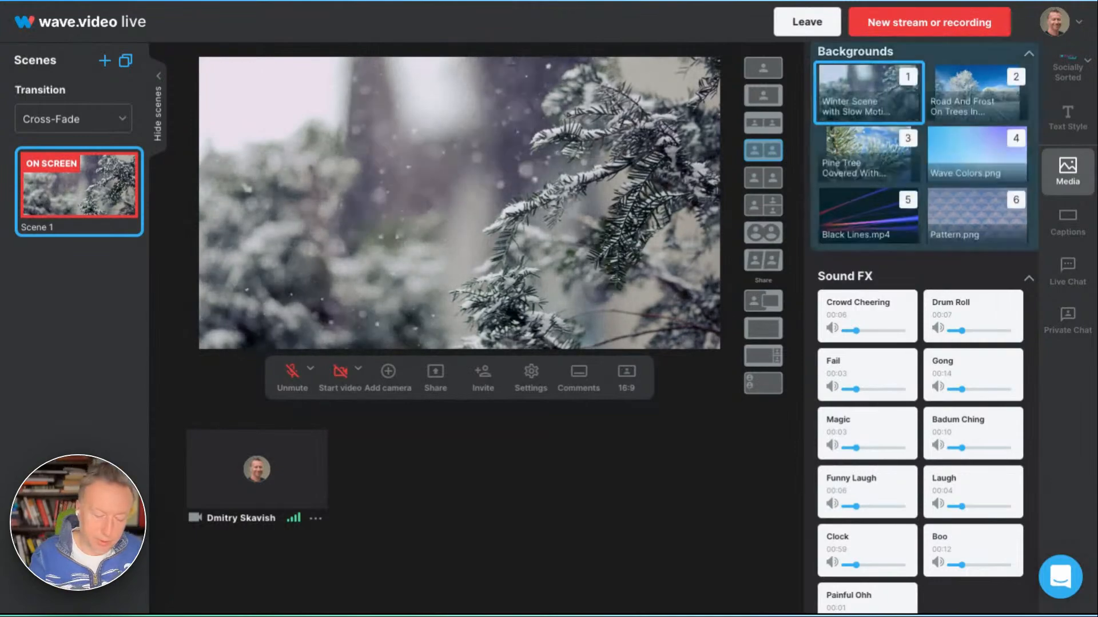
left_click(976, 91)
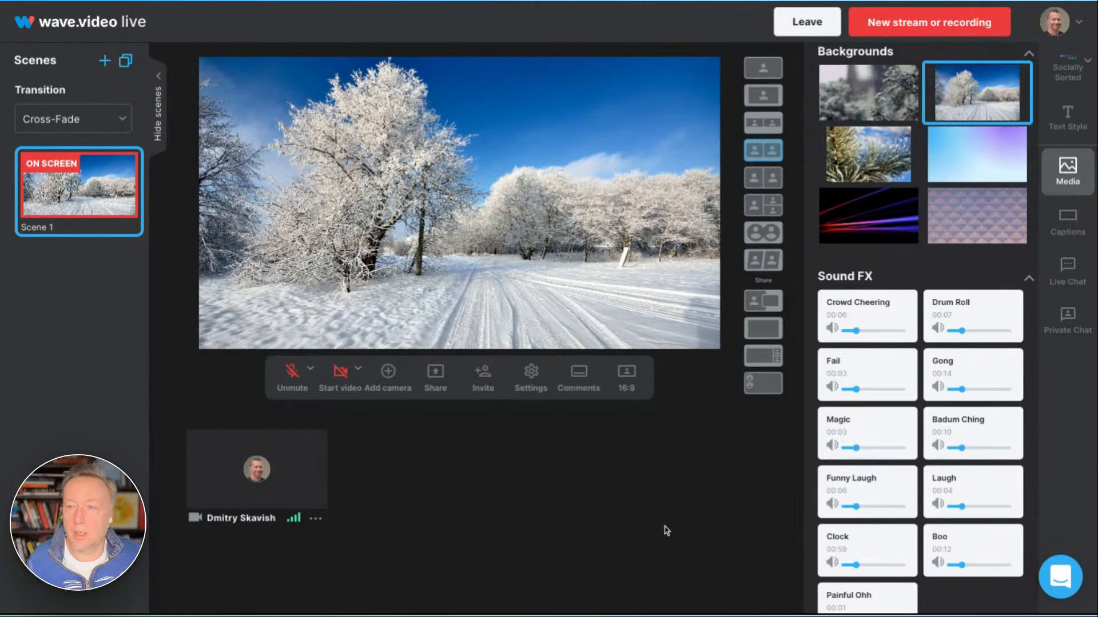
mouse_move(661, 531)
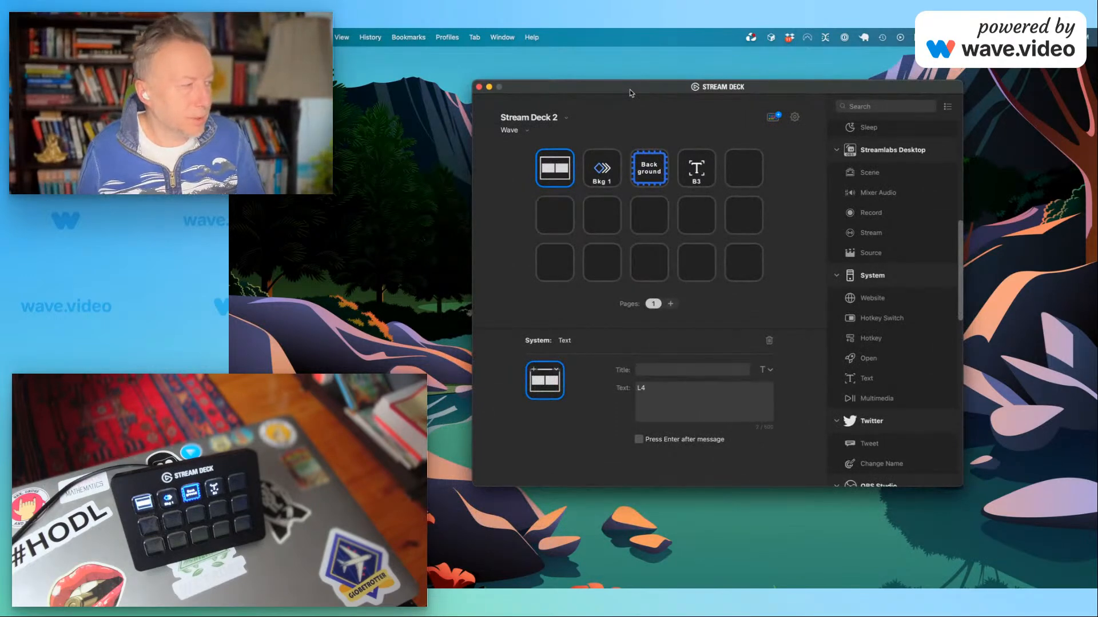
mouse_move(595, 210)
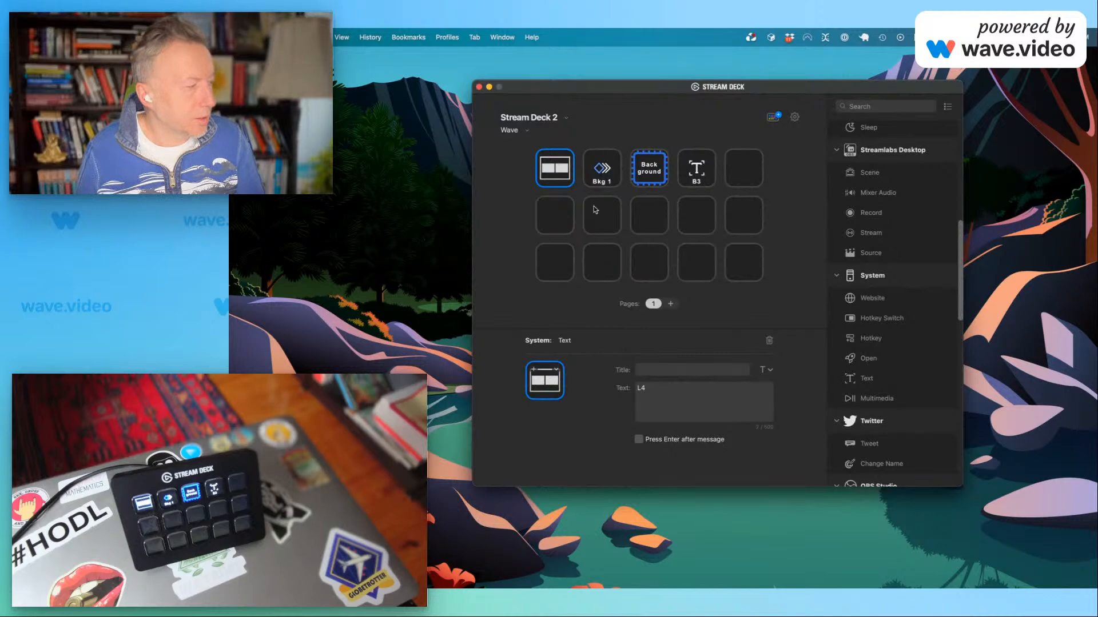
mouse_move(757, 276)
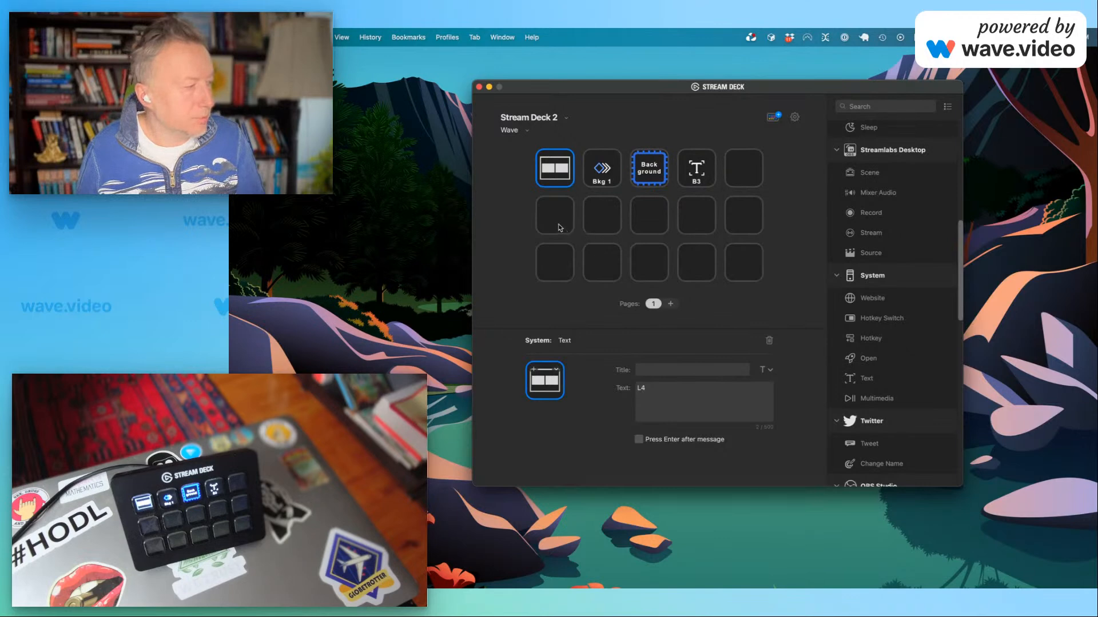
mouse_move(554, 220)
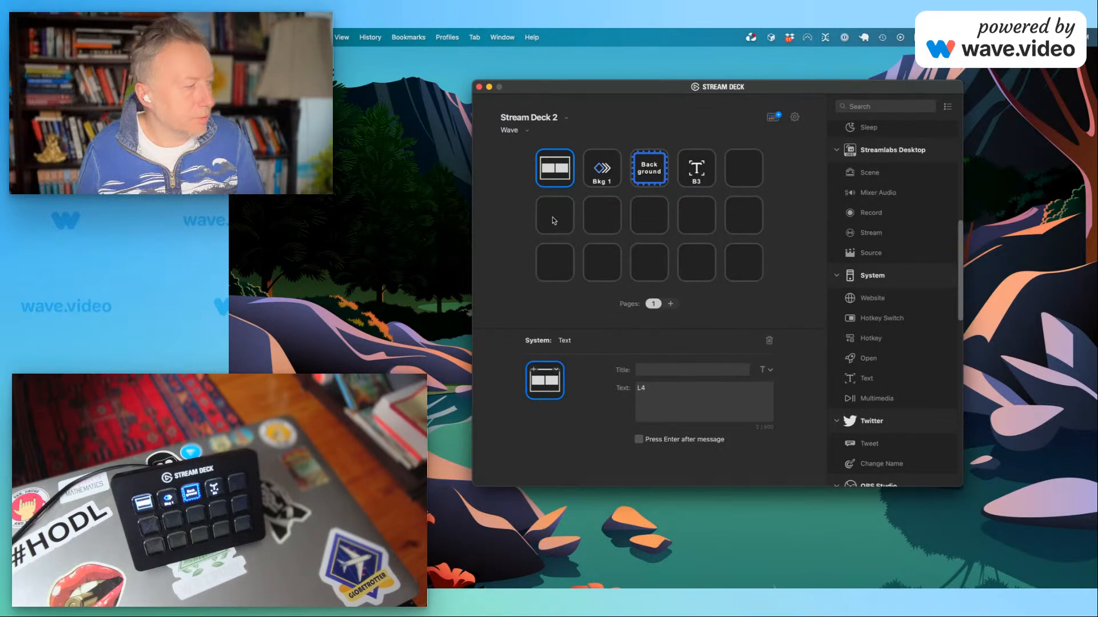
mouse_move(565, 228)
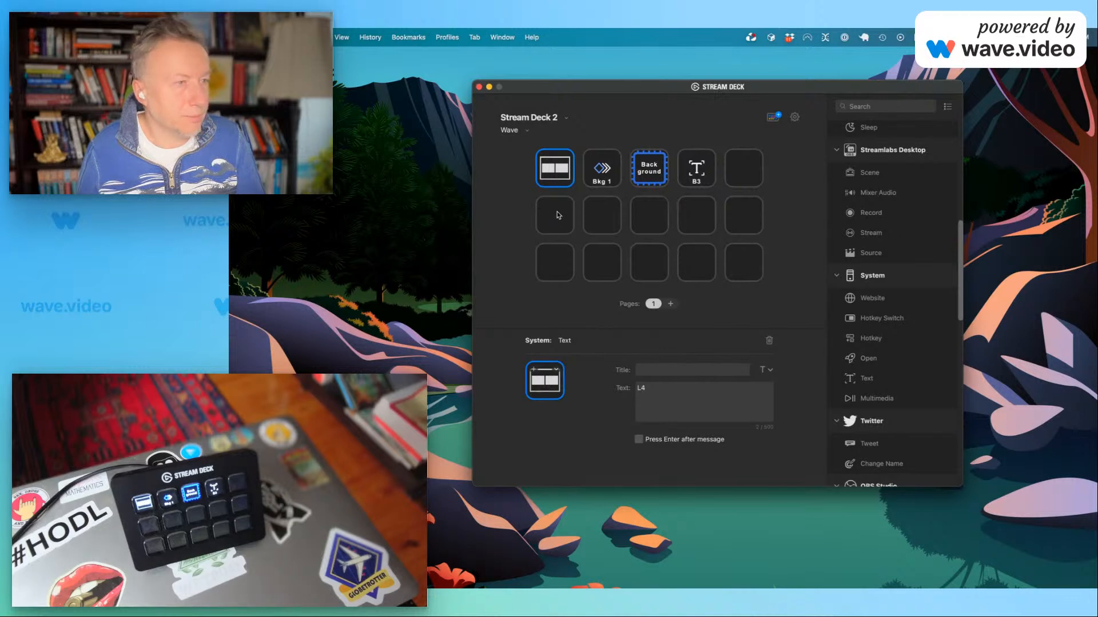
mouse_move(809, 192)
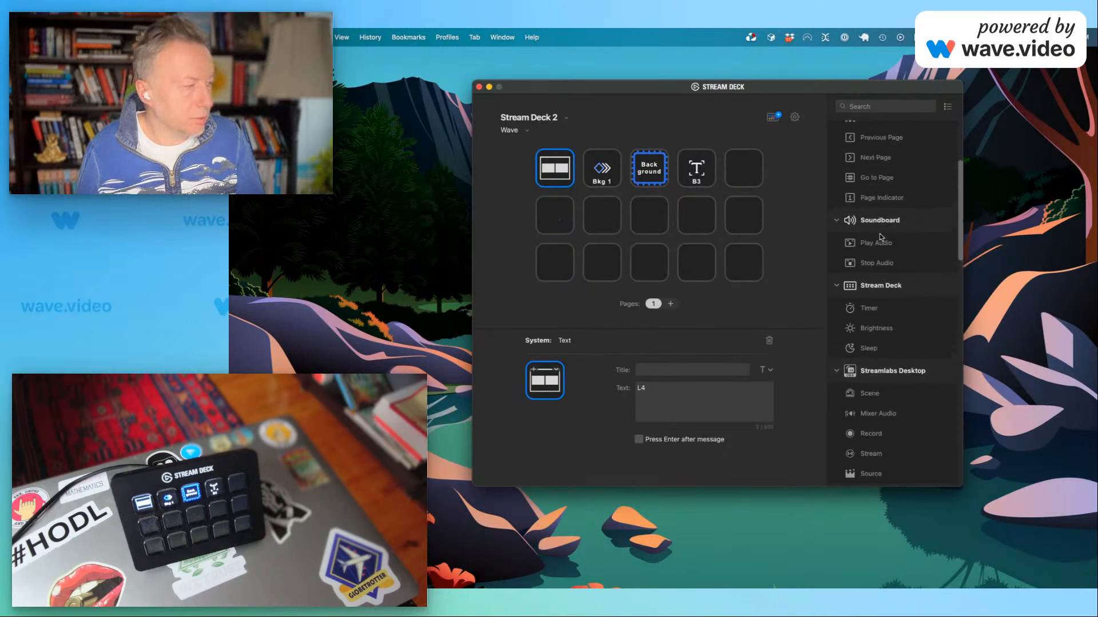
scroll("up", 3)
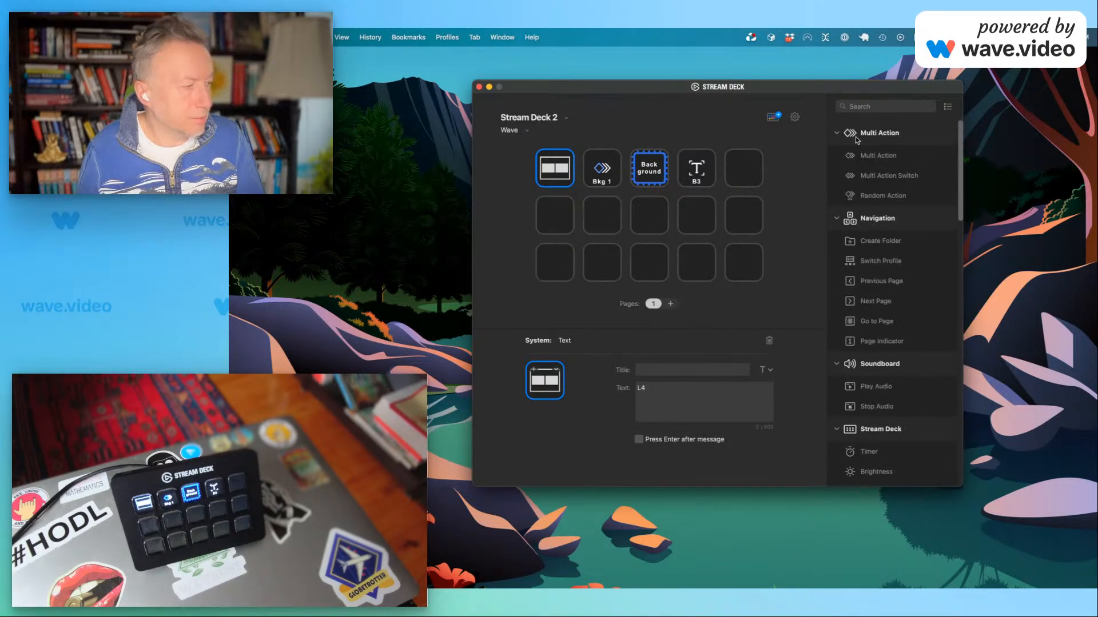
scroll("down", 3)
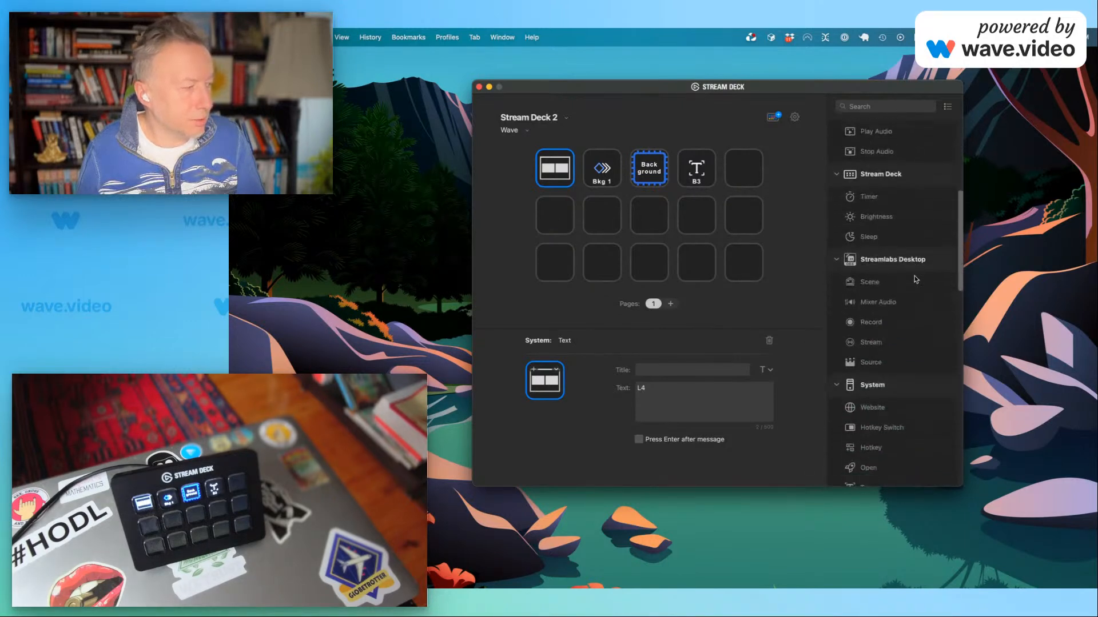
scroll("down", 3)
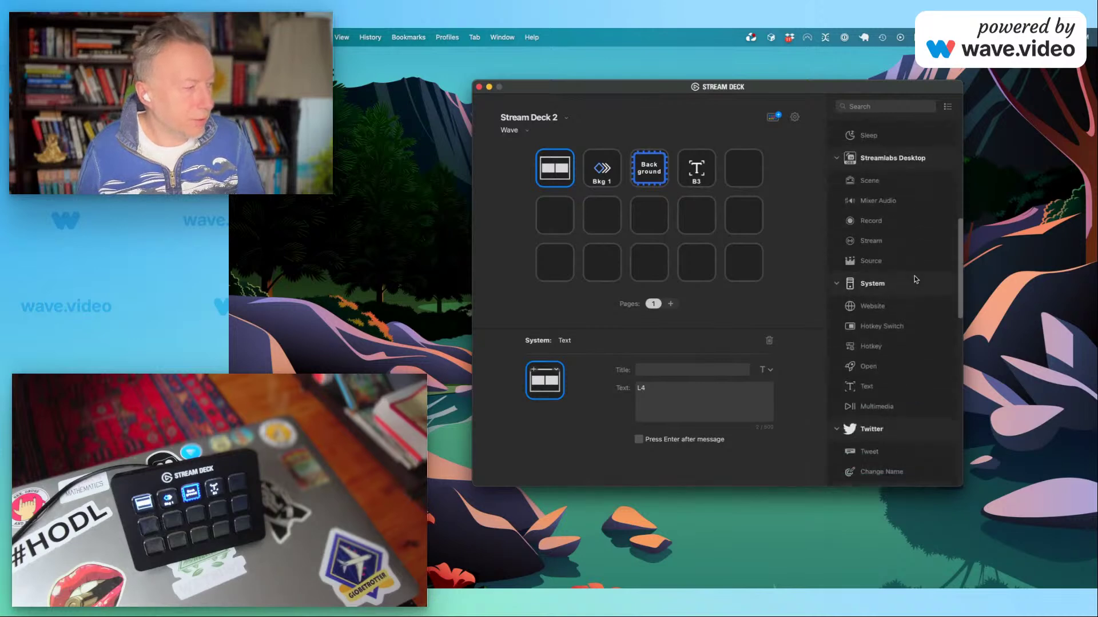
scroll("down", 3)
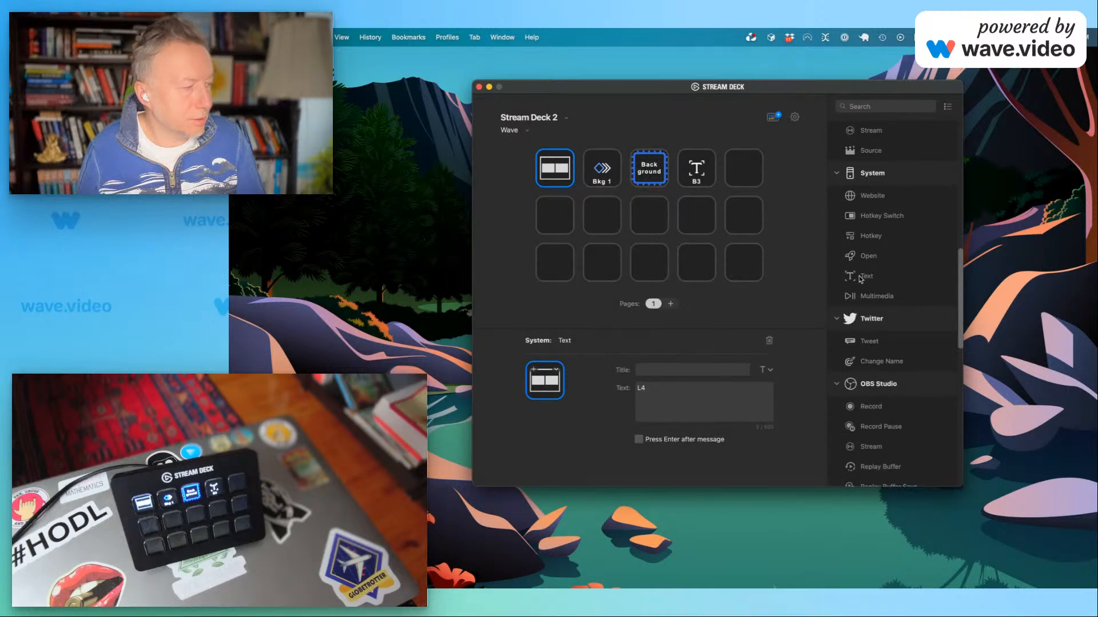
mouse_move(864, 275)
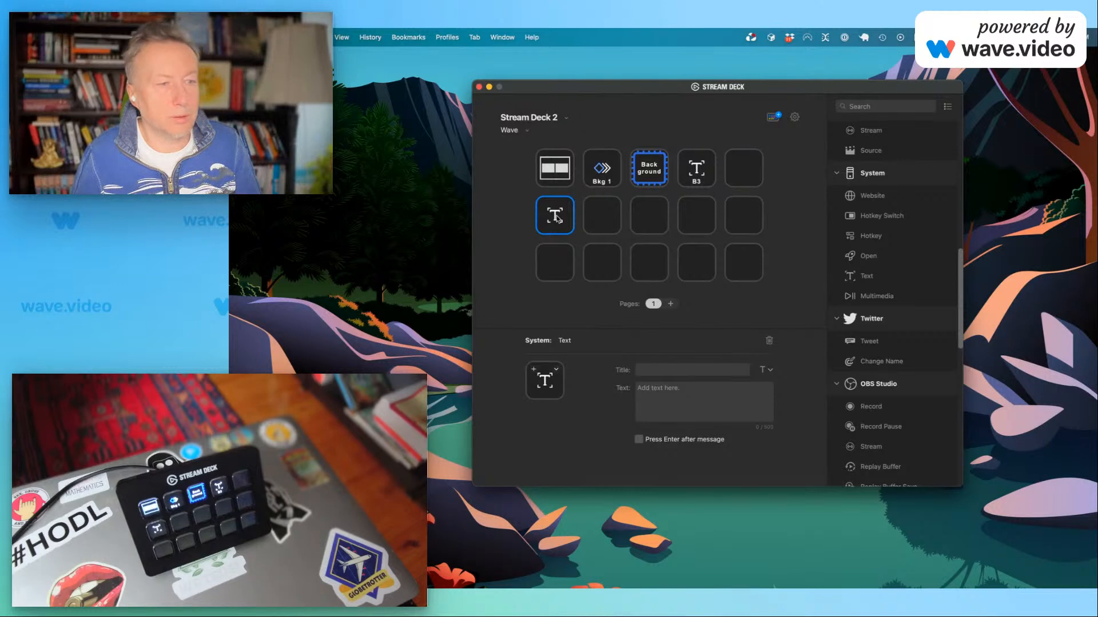
mouse_move(709, 222)
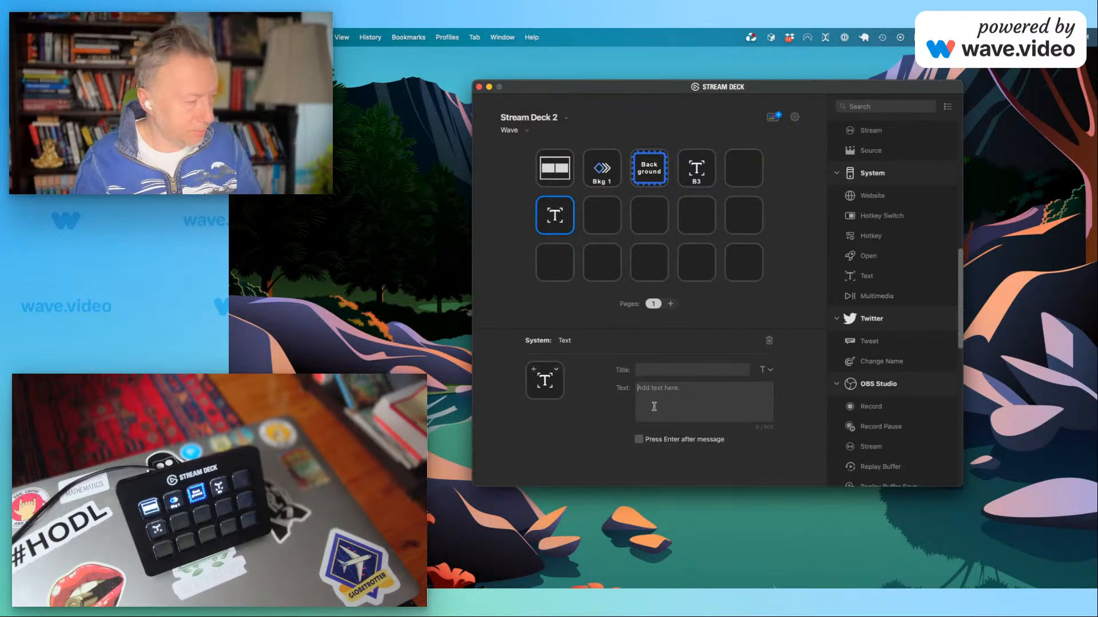
Enter B3 as the new key's text and Bkg3 as its title.
type("B3")
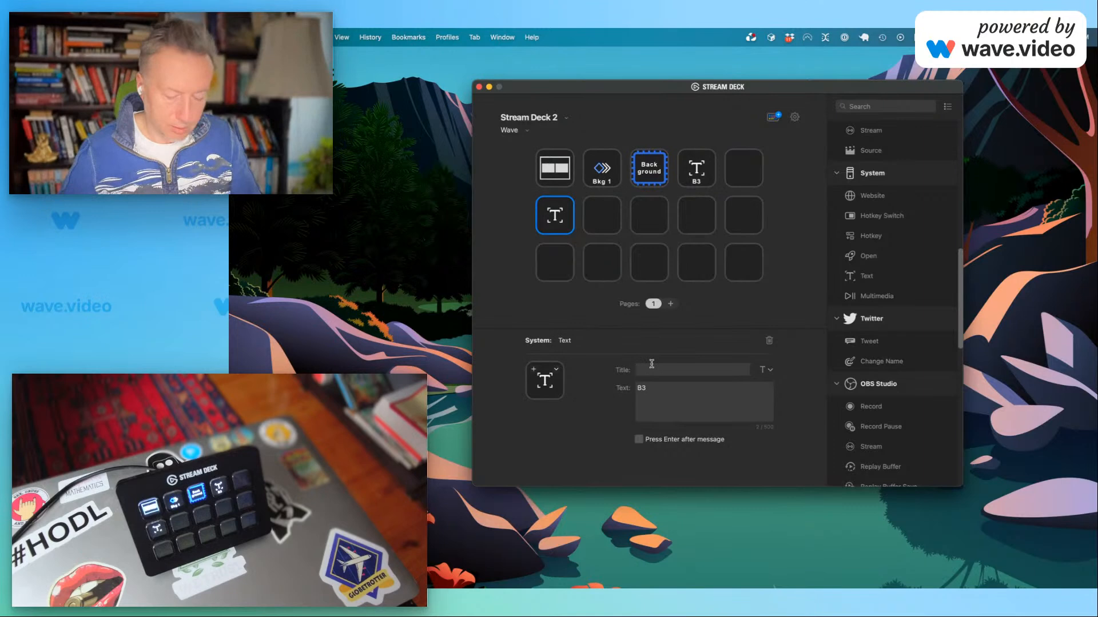
type("Bkg")
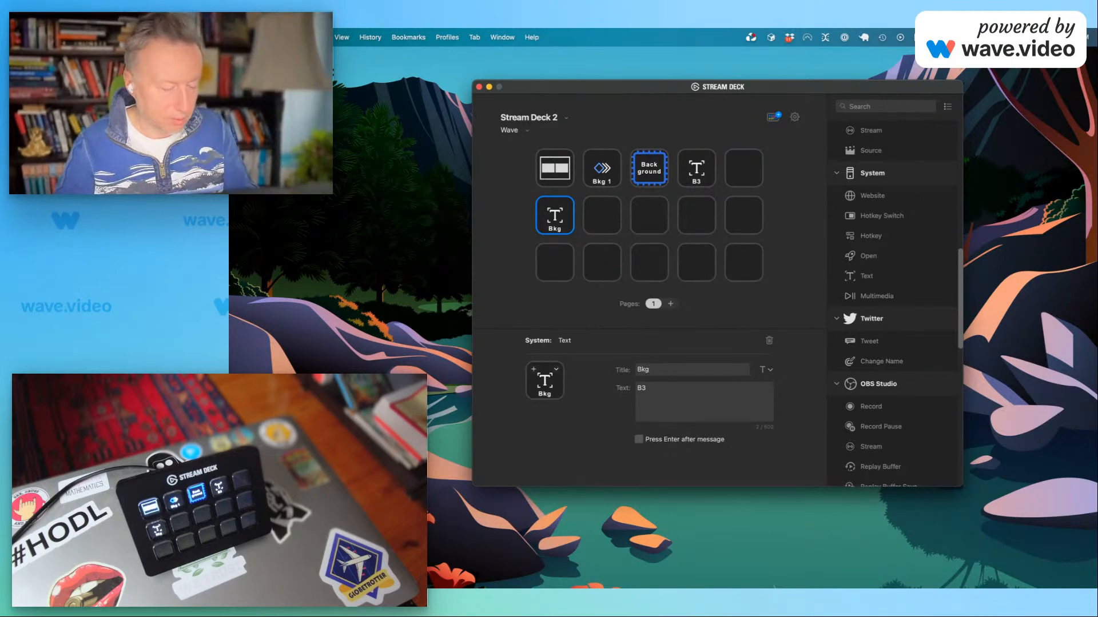
type("3")
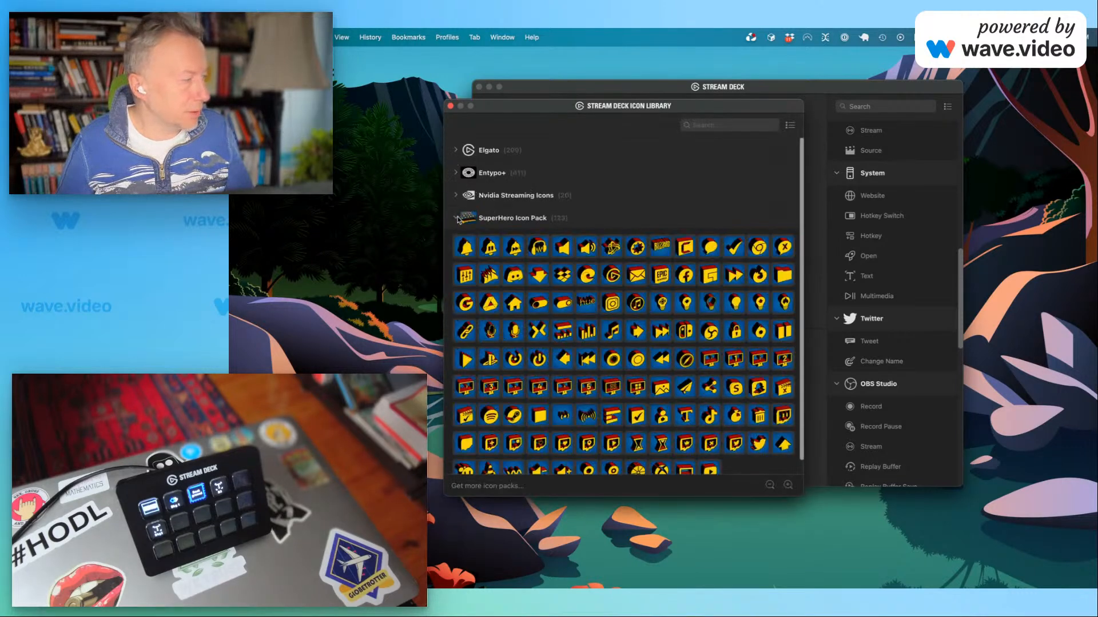
Collapse the SuperHero Icon Pack and expand the Elgato icon set to browse its icons.
left_click(455, 221)
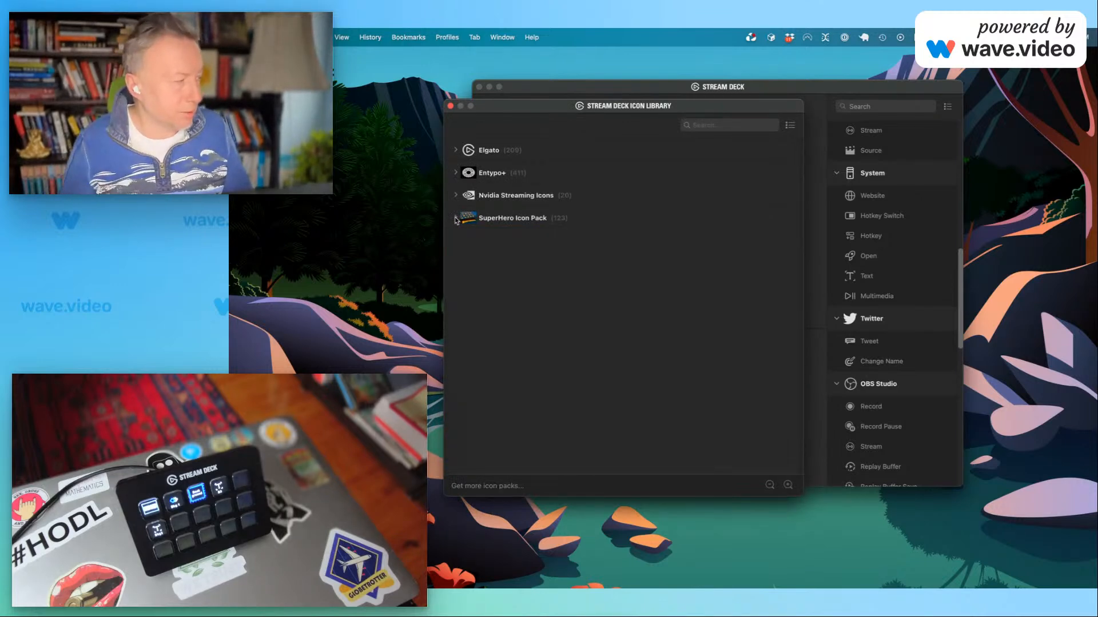
left_click(456, 149)
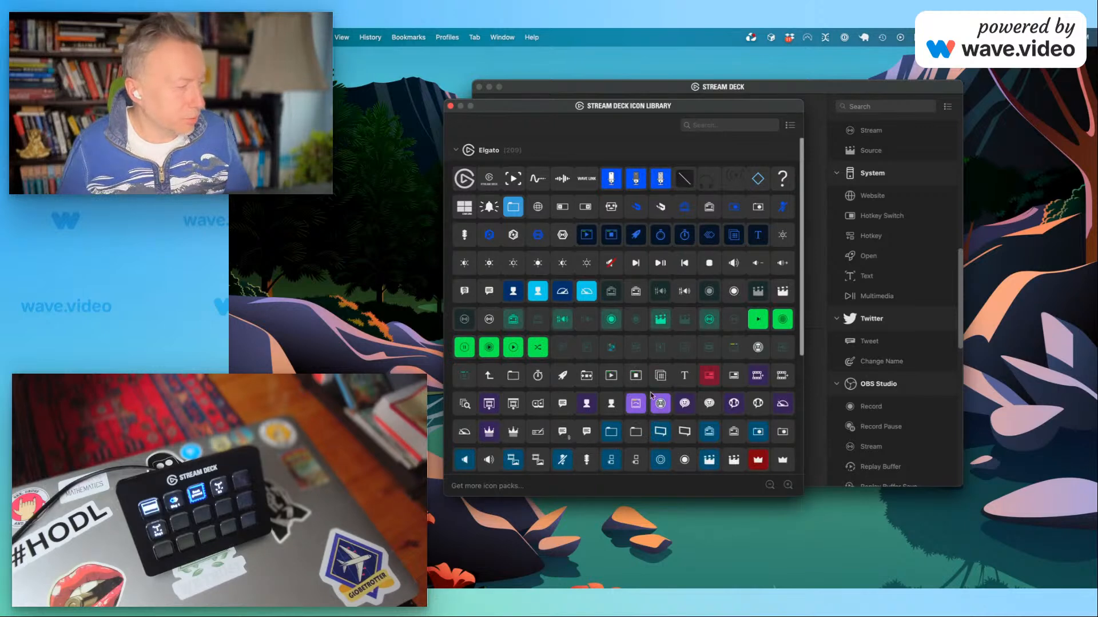
scroll("down", 3)
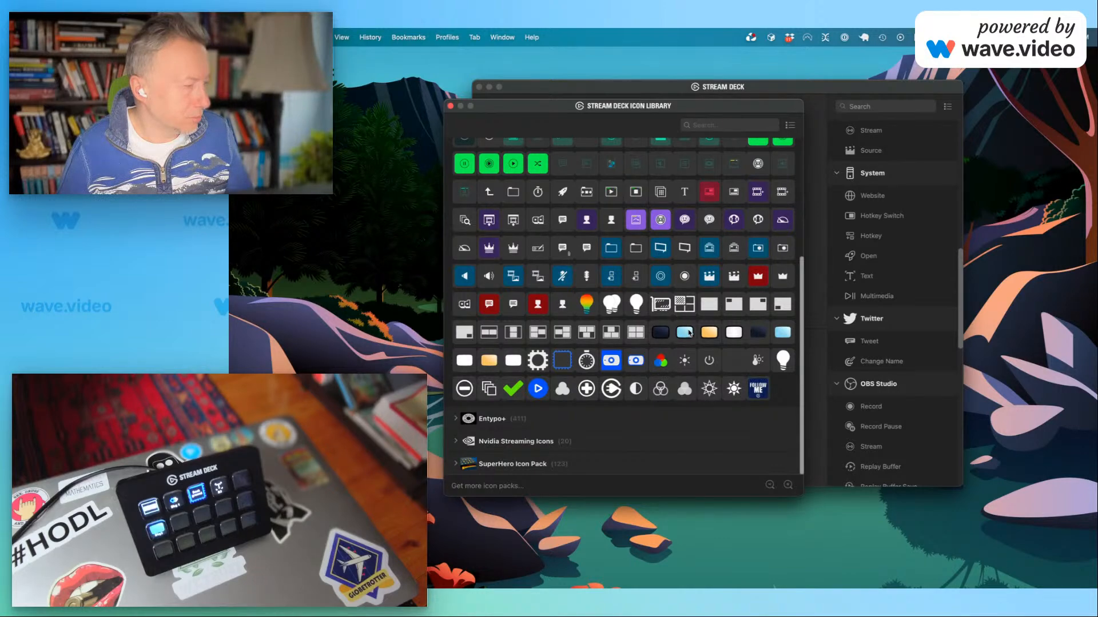
mouse_move(511, 112)
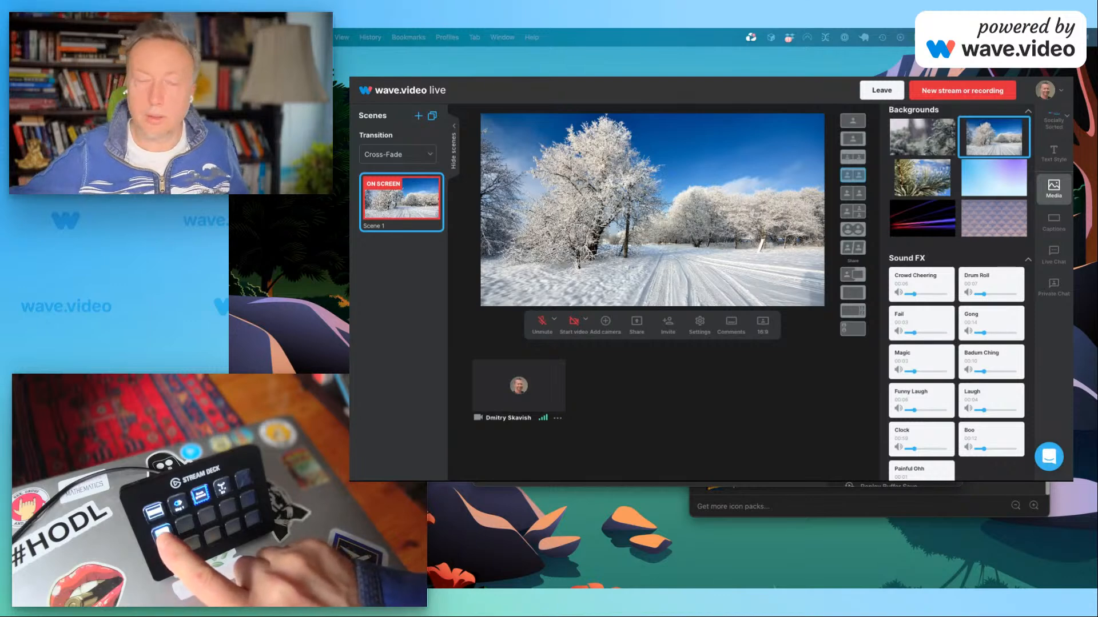
With the studio focused, trigger the Bkg3 key and compare backgrounds, ending on the frosted pine image.
left_click(921, 177)
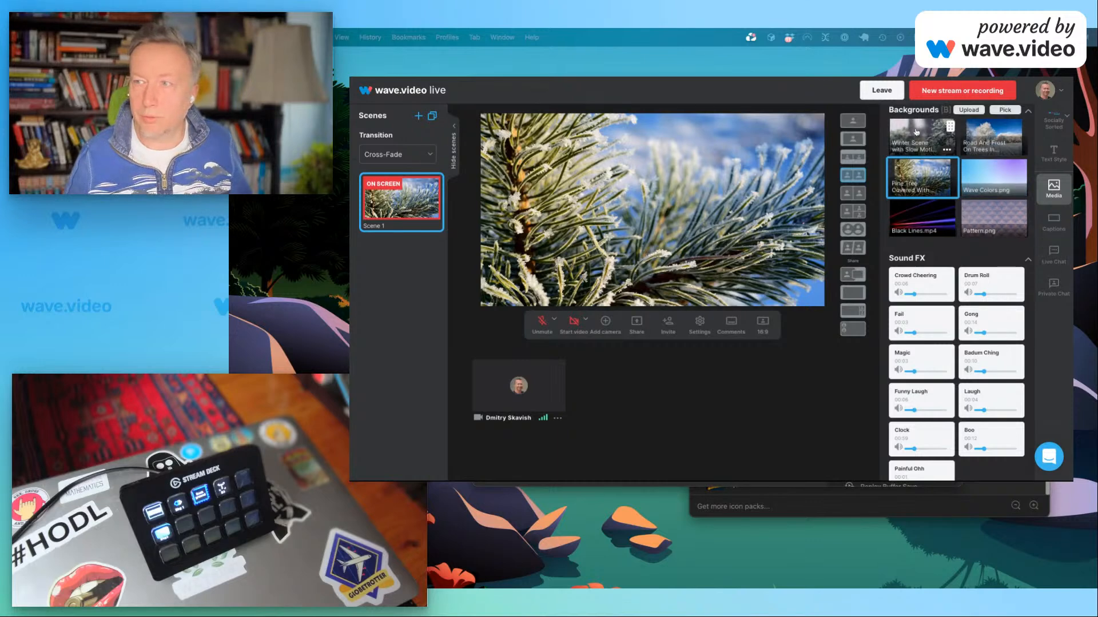
left_click(920, 136)
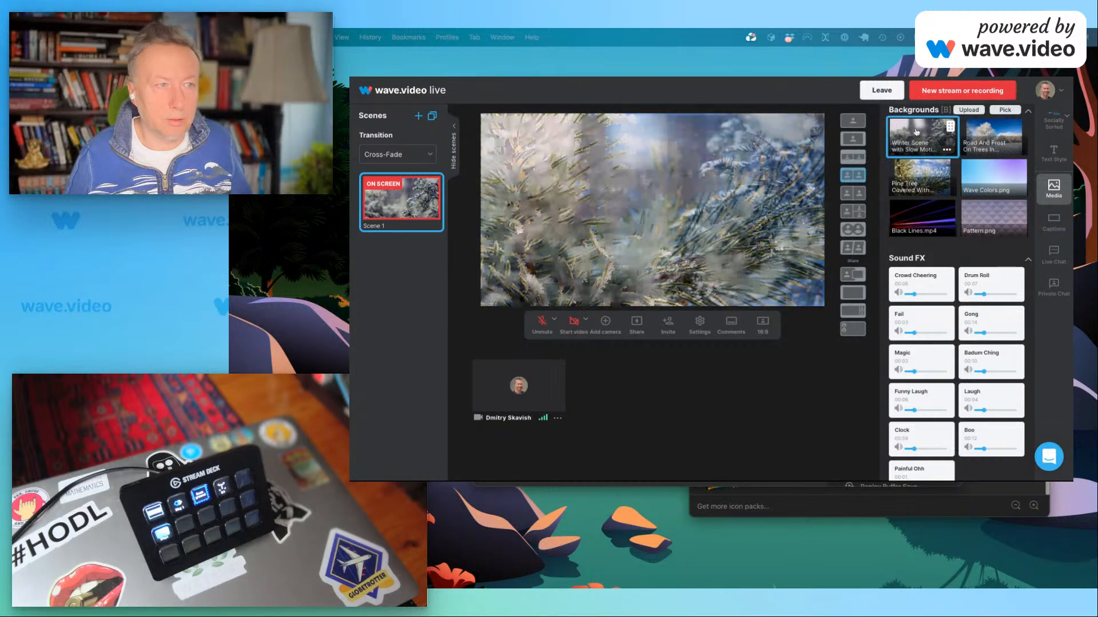
left_click(921, 137)
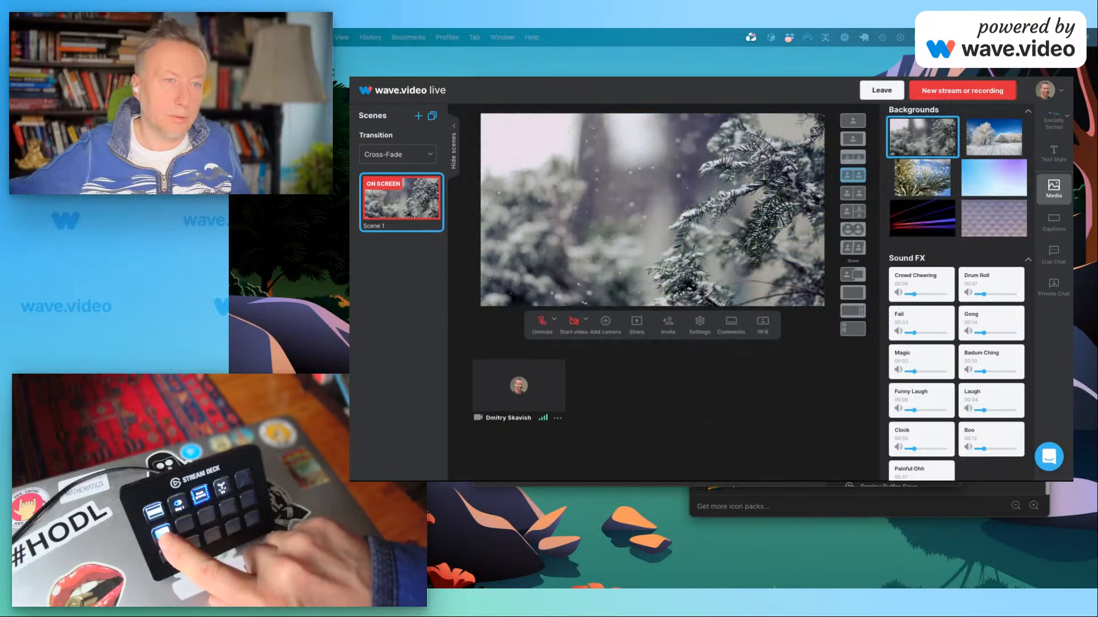
left_click(923, 177)
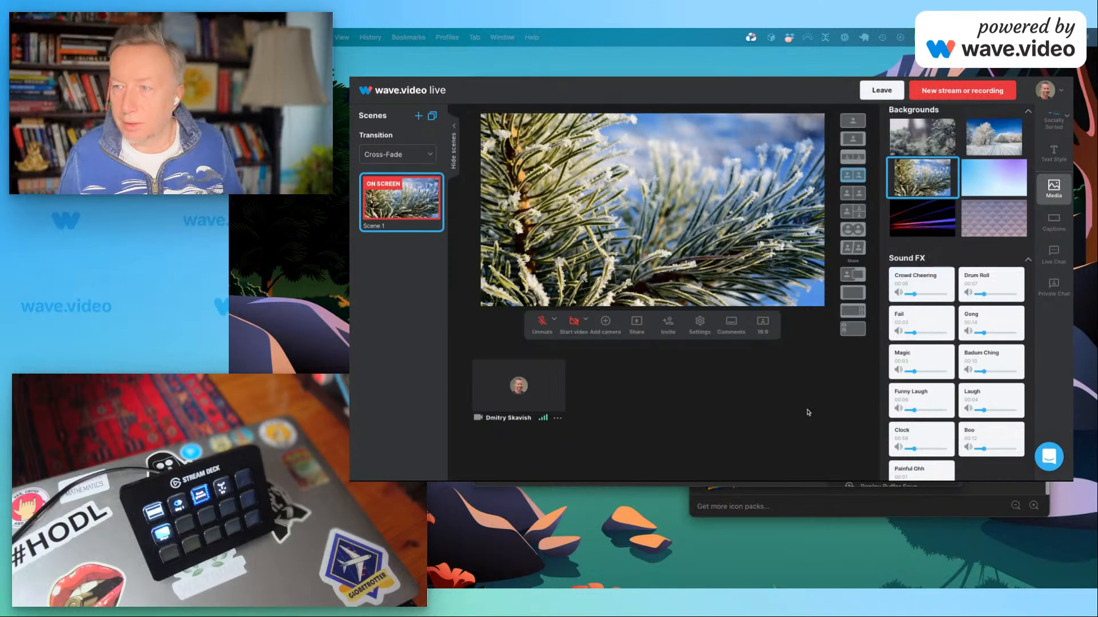
scroll("down", 3)
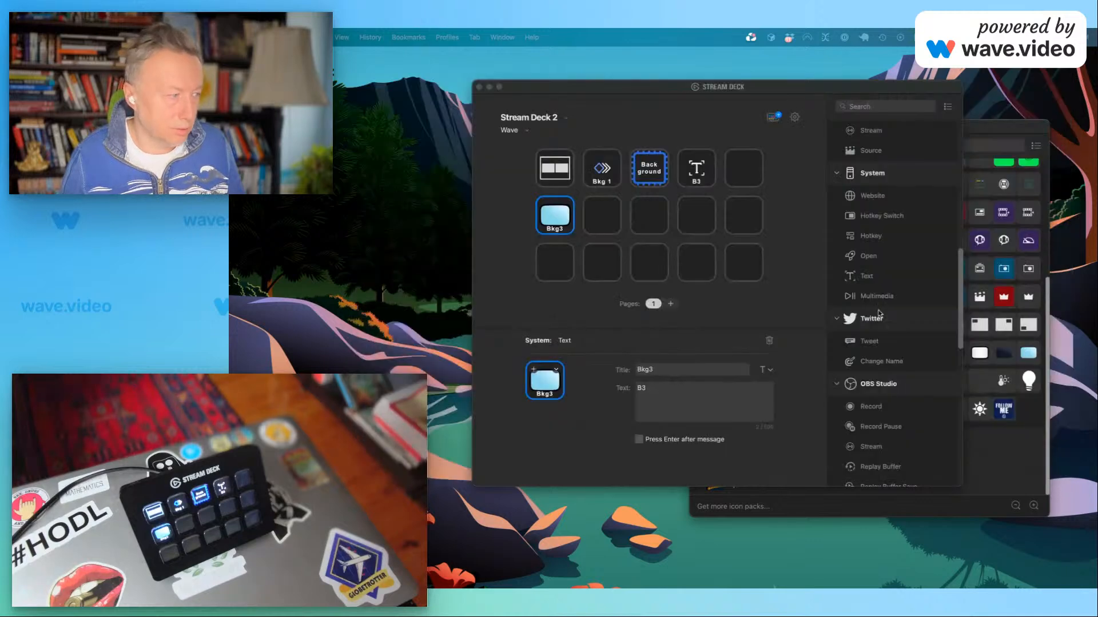
Give a new Text key the text E1 and the title Crowd.
left_click(780, 306)
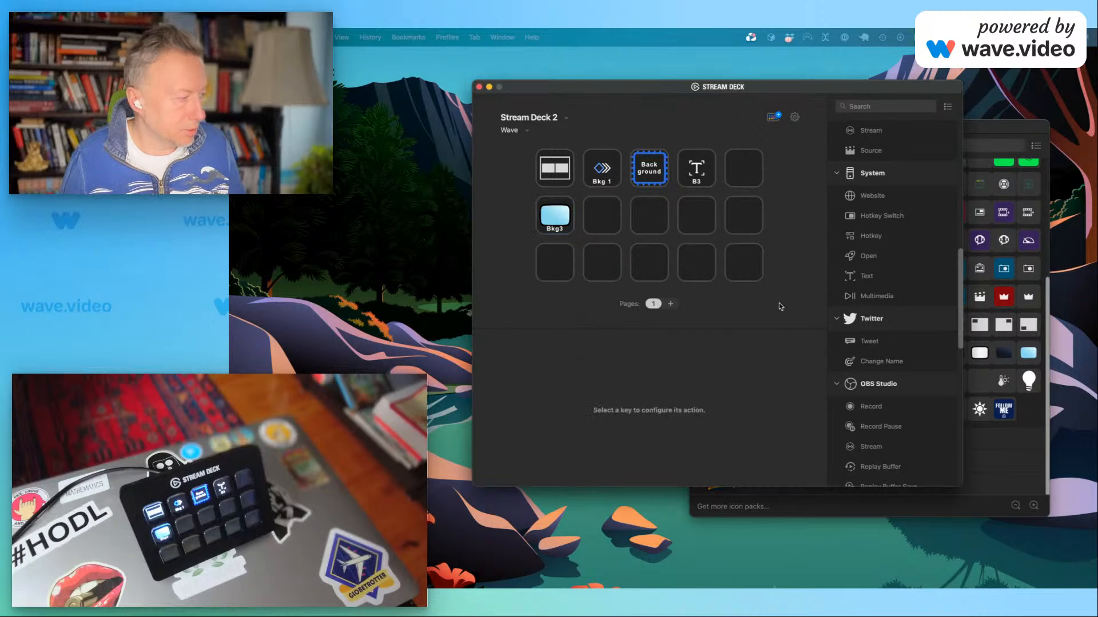
mouse_move(857, 261)
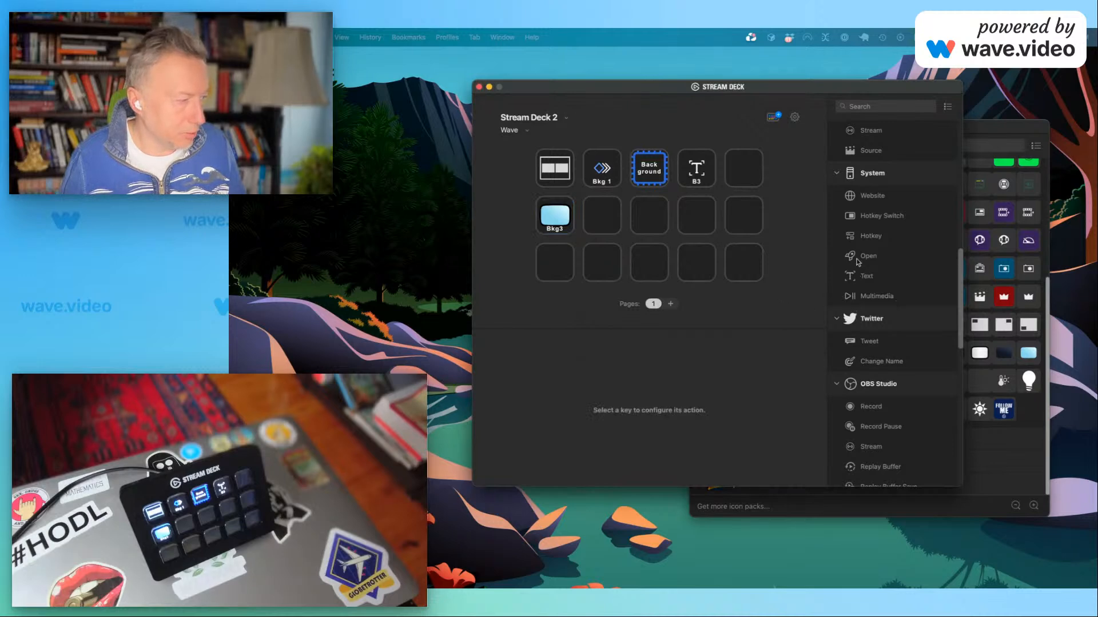
mouse_move(864, 284)
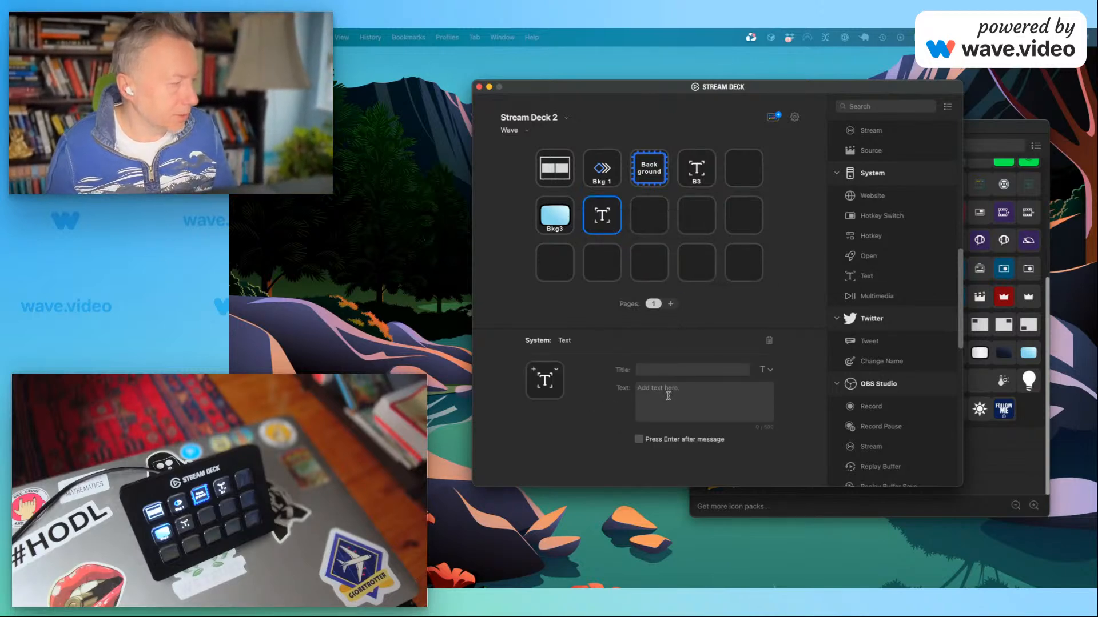
type("E")
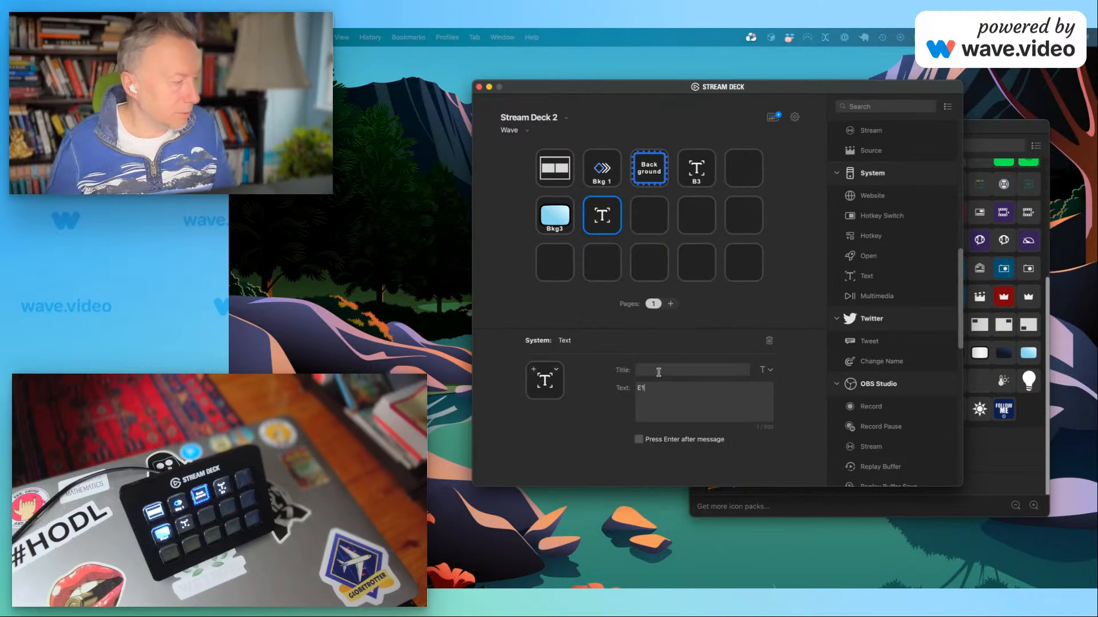
type("Cro")
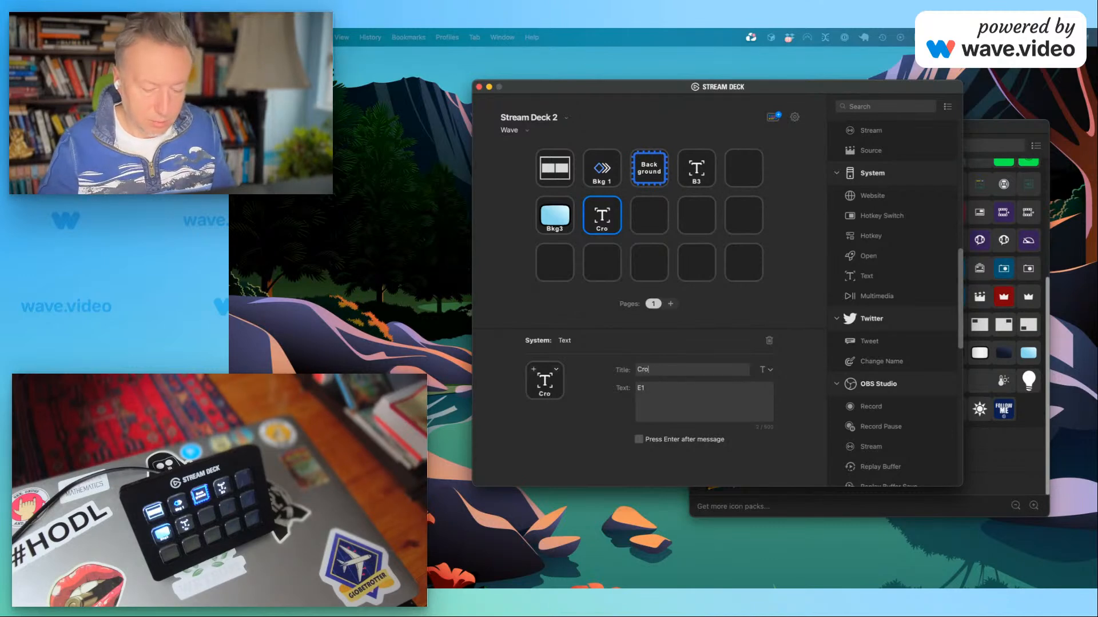
type("wds")
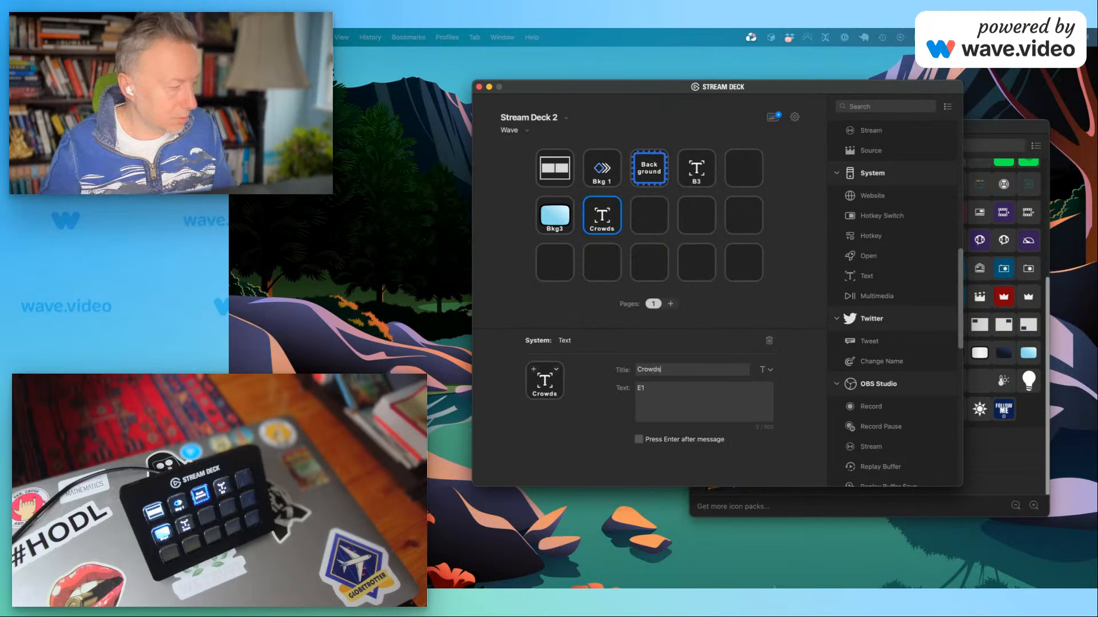
key("Backspace")
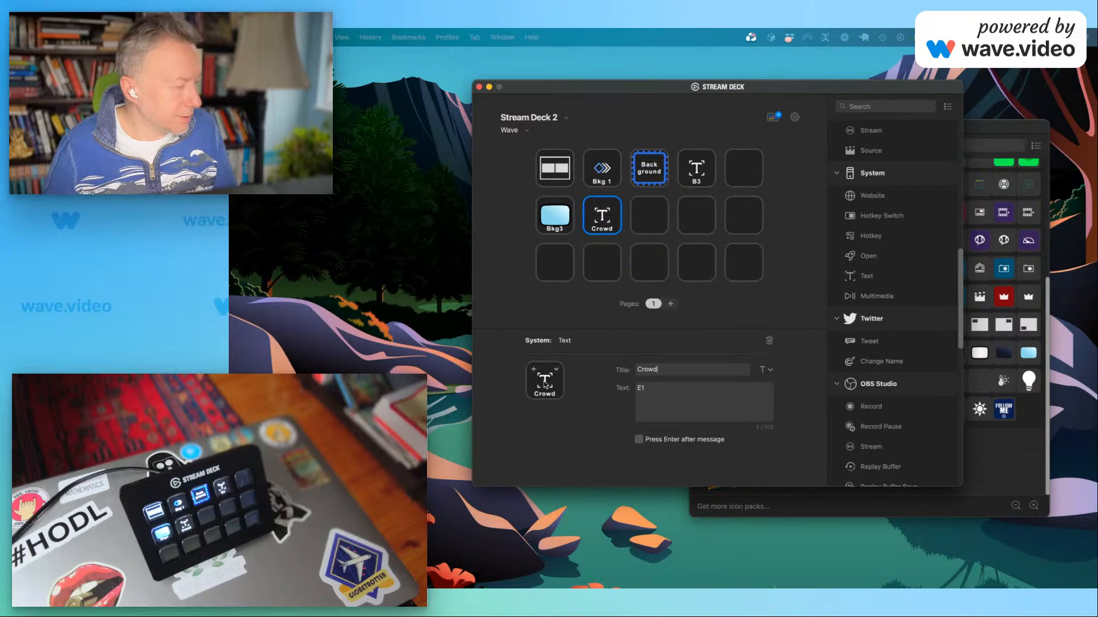
Give the Crowd key a dark dotted icon and center its title.
left_click(544, 380)
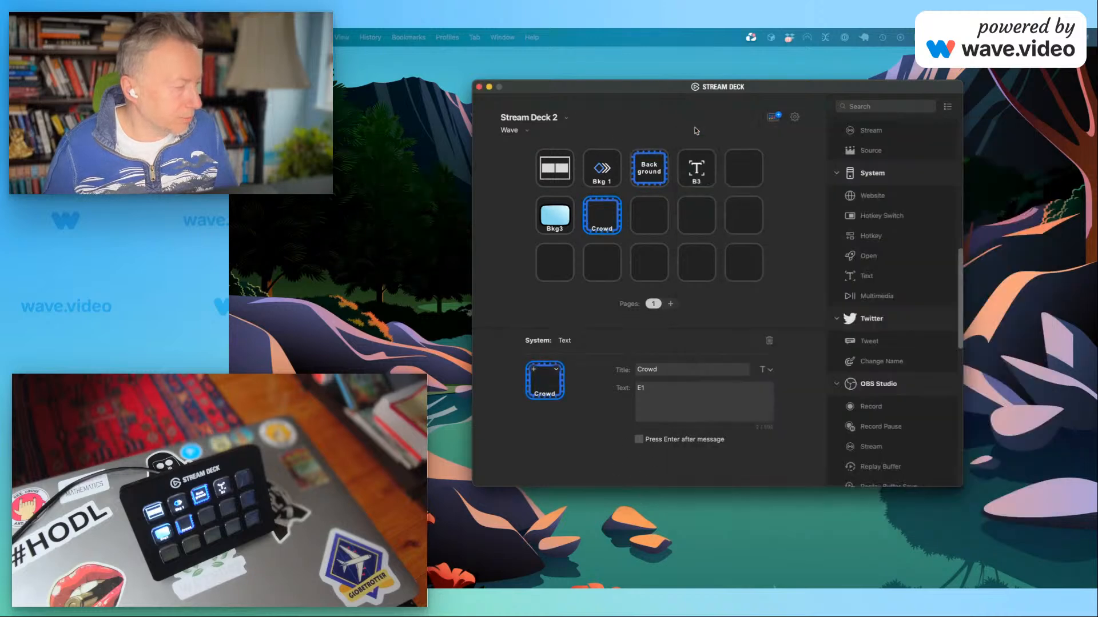
left_click(768, 370)
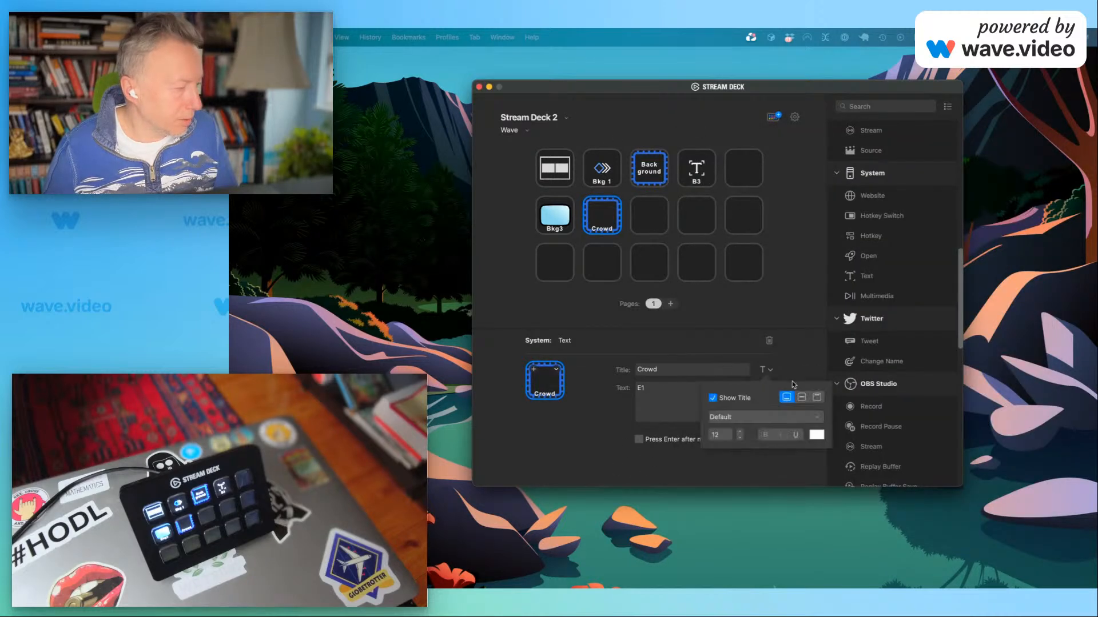
left_click(802, 397)
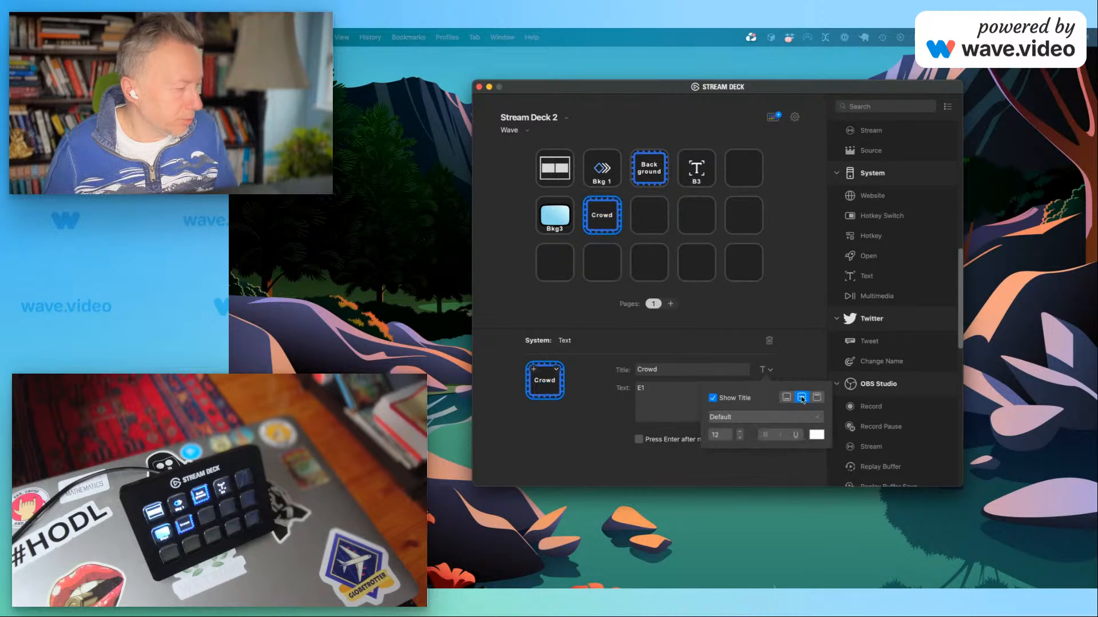
left_click(803, 396)
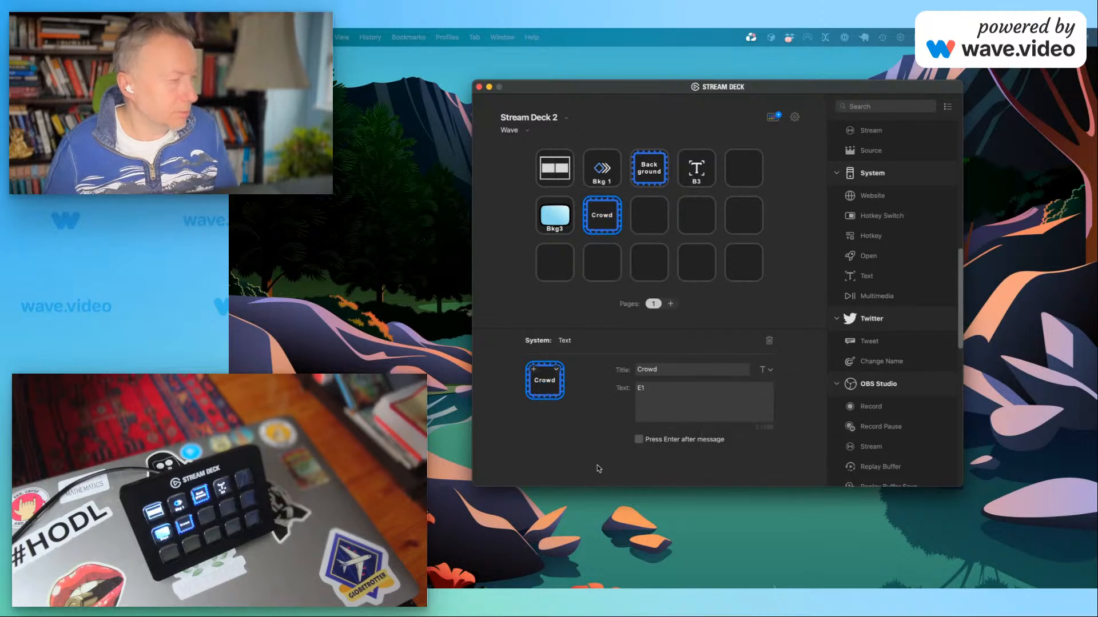